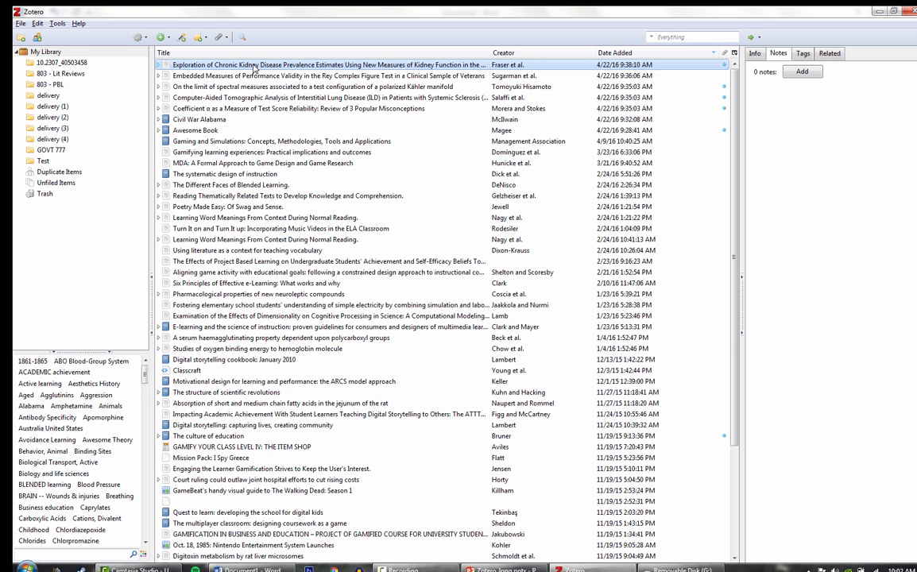
Step: Start Export Library… from the gear Actions menu to reach the export options
{"action": "scroll", "scroll_direction": "down", "scroll_amount": 3}
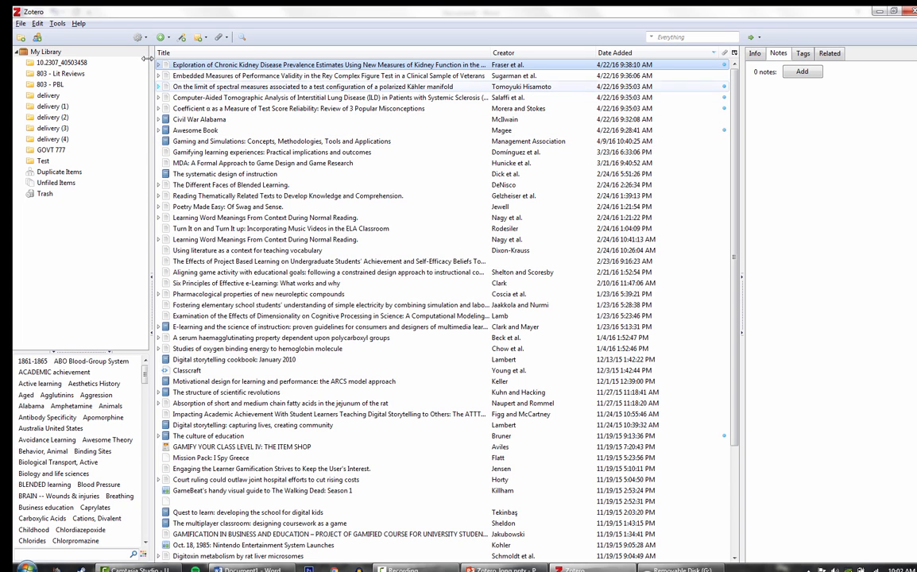
{"action": "mouse_move", "coordinate": [139, 38]}
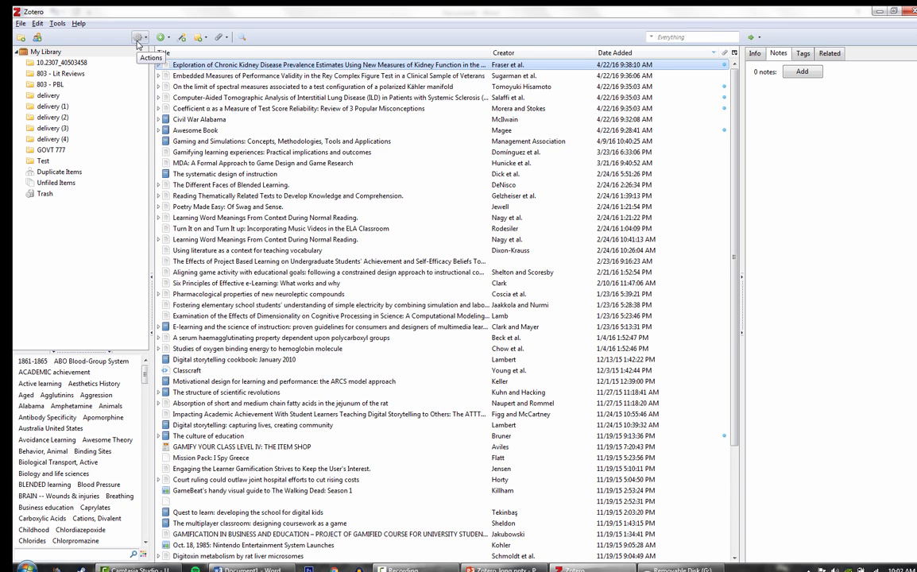
{"action": "left_click", "coordinate": [140, 39]}
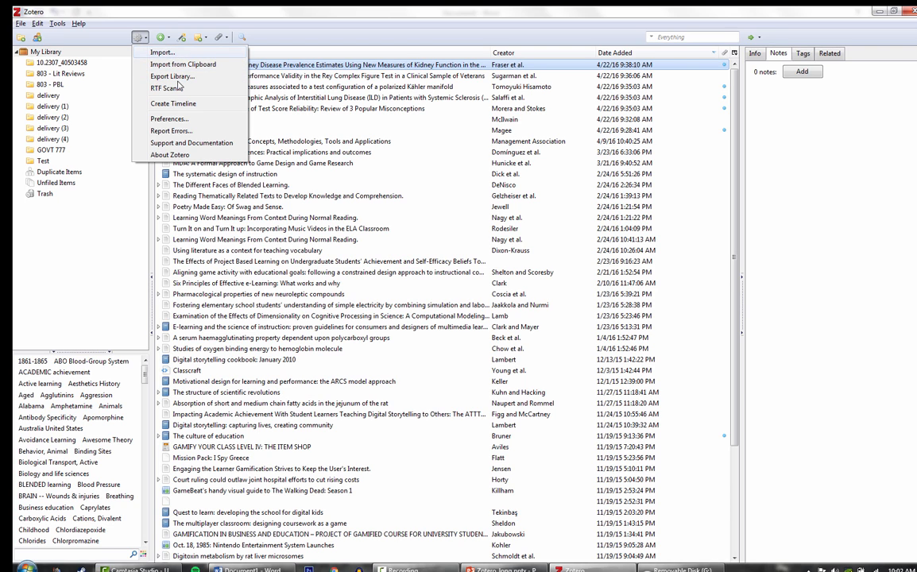
{"action": "mouse_move", "coordinate": [171, 76]}
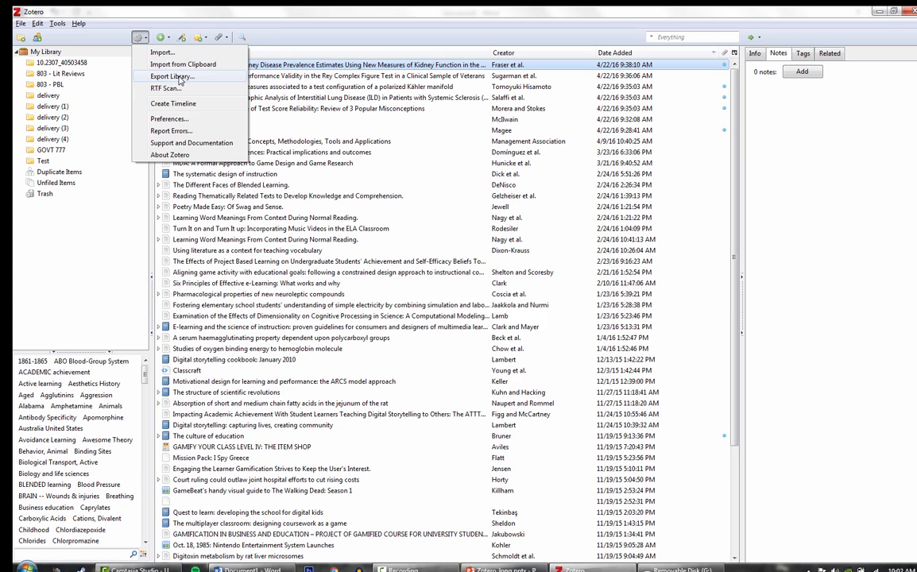
{"action": "left_click", "coordinate": [172, 76]}
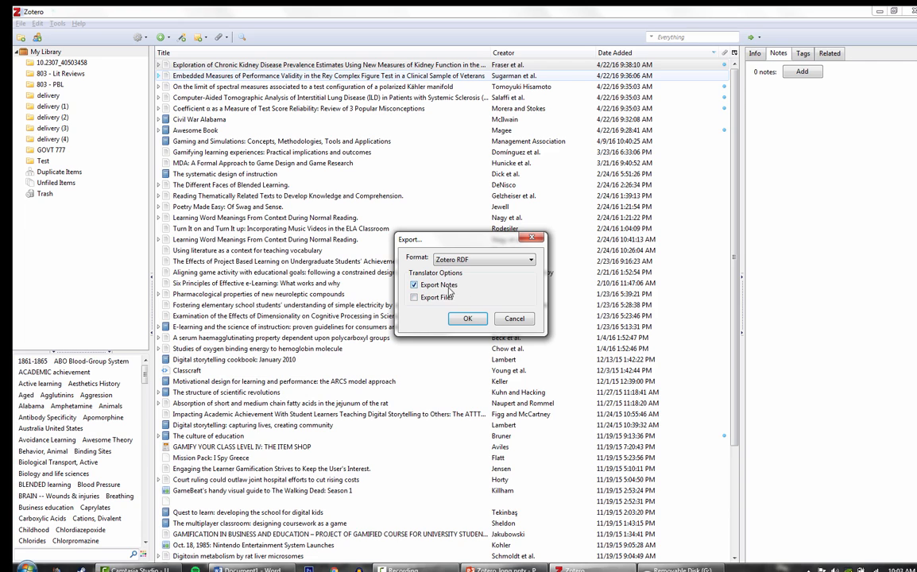
Step: Confirm the export as Zotero RDF with notes and attached files included
{"action": "left_click", "coordinate": [413, 297]}
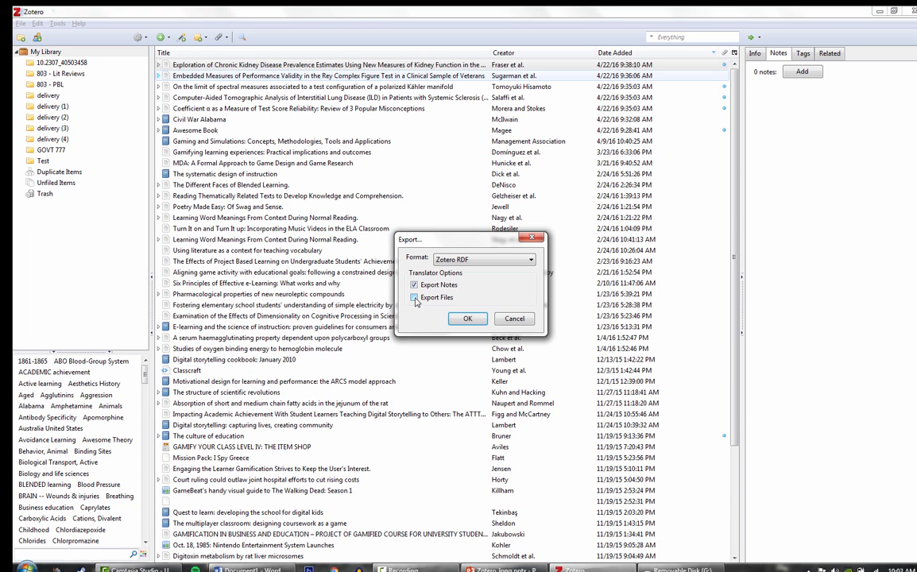
{"action": "left_click", "coordinate": [414, 297]}
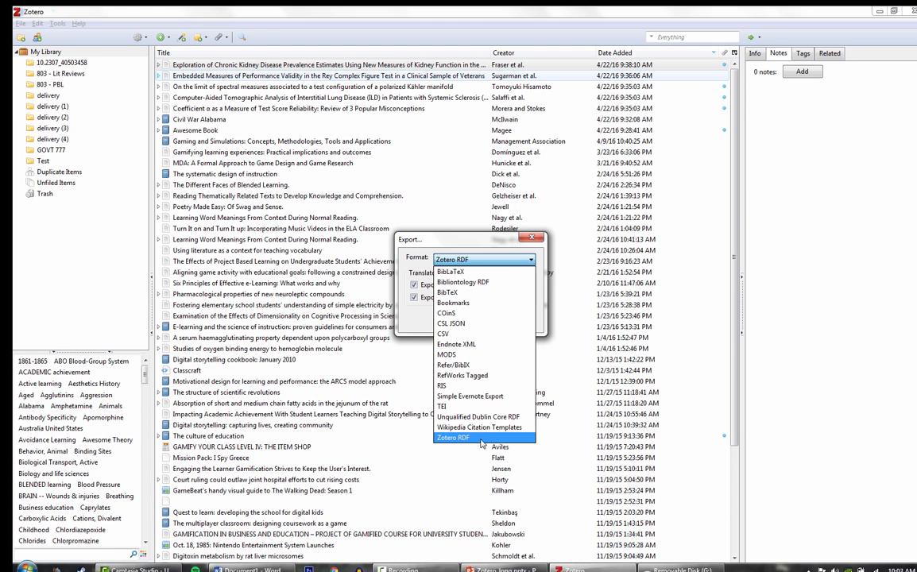
{"action": "left_click", "coordinate": [451, 437]}
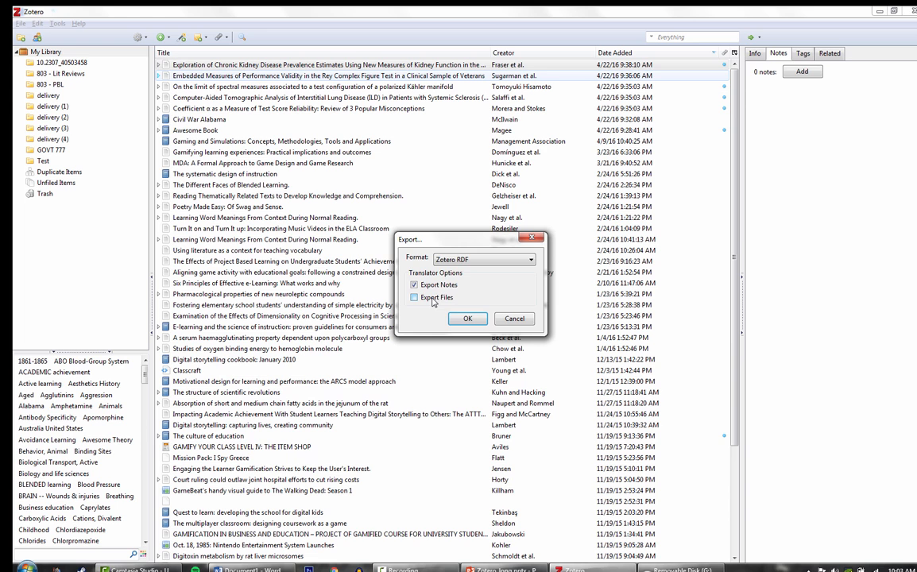
{"action": "left_click", "coordinate": [467, 318]}
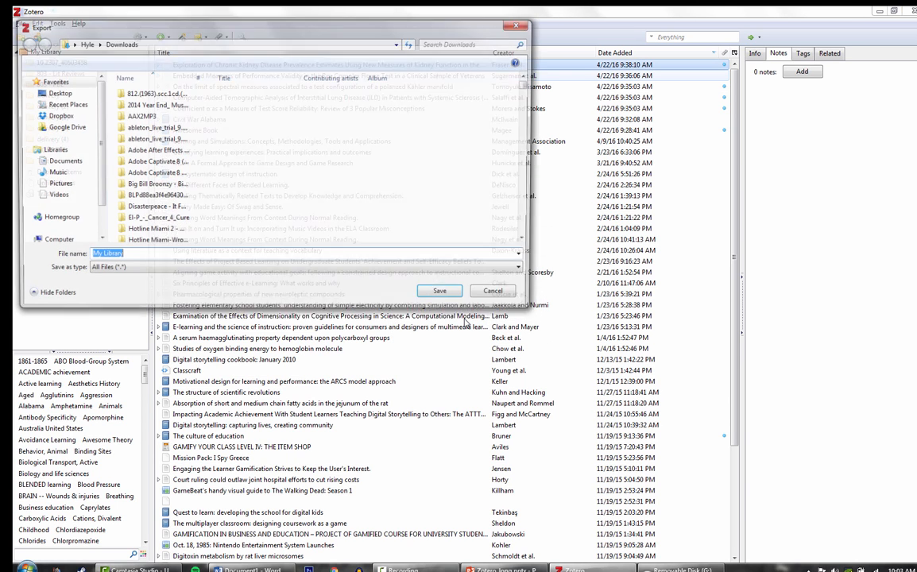
Step: Save the export to the Desktop under the name My Library
{"action": "left_click", "coordinate": [57, 92]}
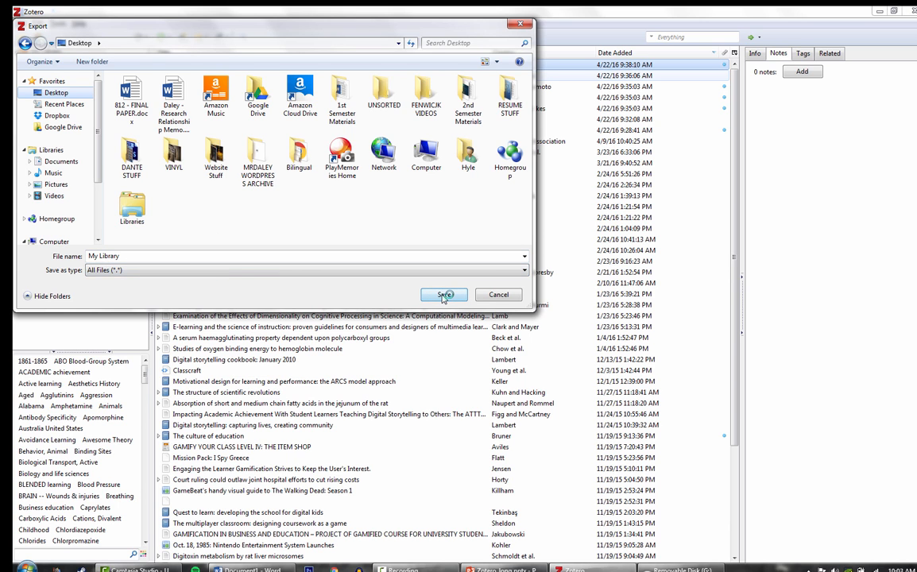
{"action": "left_click", "coordinate": [443, 294]}
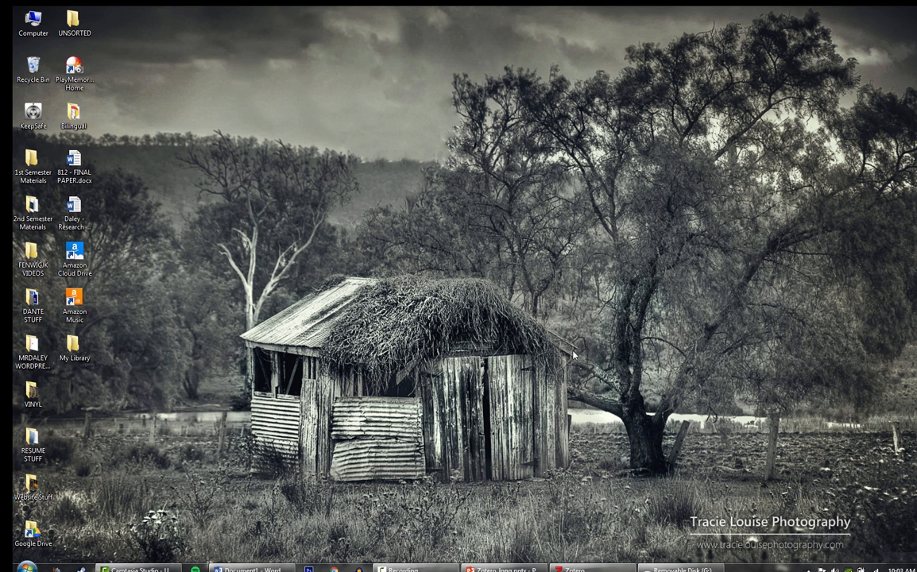
Step: Inspect the exported My Library folder with My Library.rdf and its files subfolder, then return to Zotero
{"action": "left_click_drag", "start_coordinate": [74, 356], "coordinate": [448, 163]}
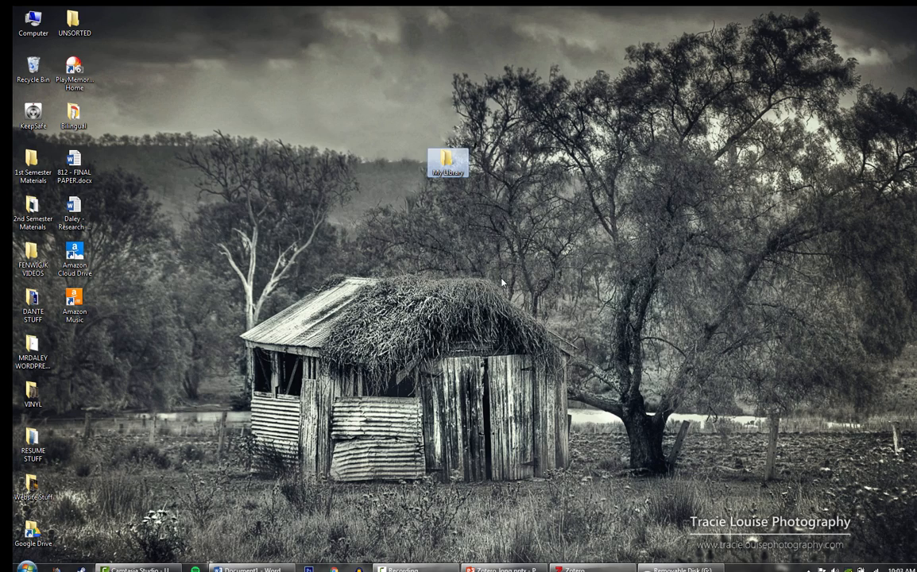
{"action": "double_click", "coordinate": [448, 162]}
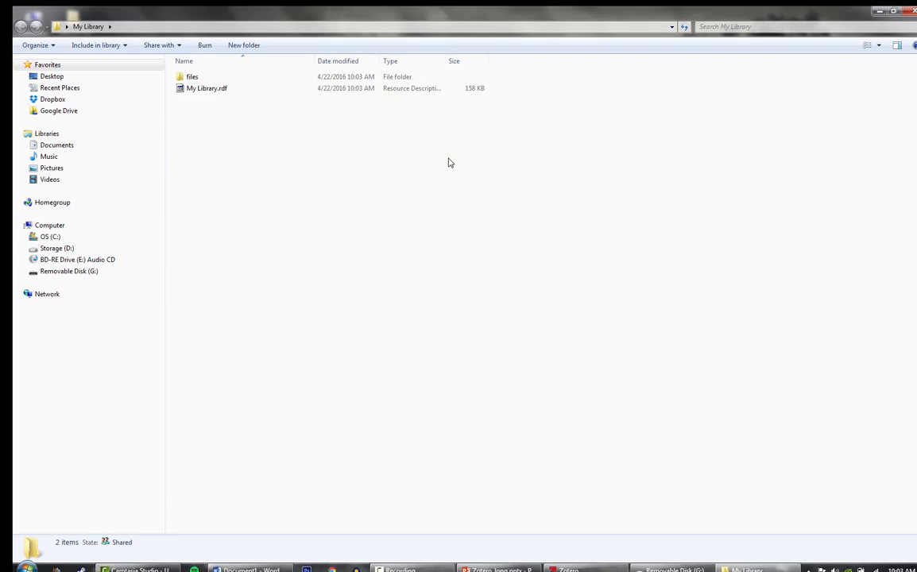
{"action": "left_click", "coordinate": [206, 89]}
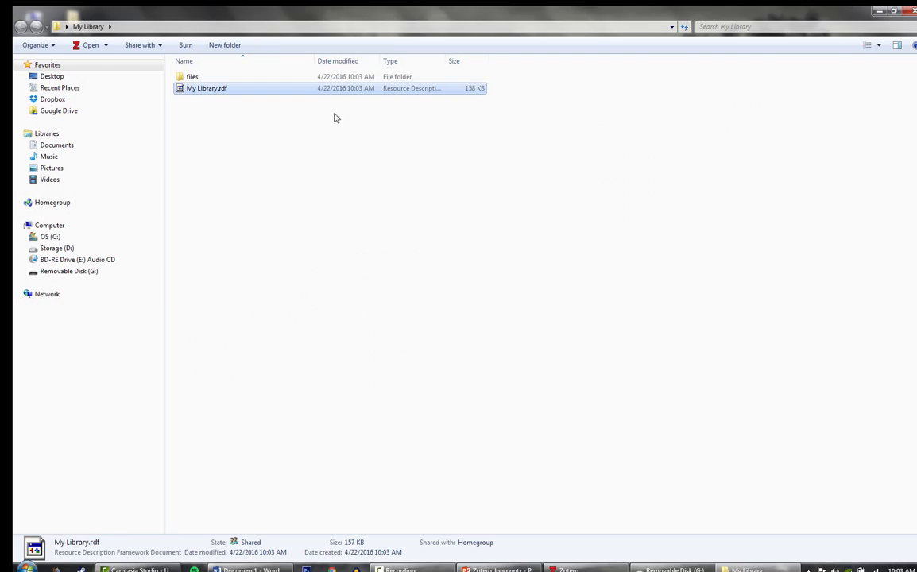
{"action": "mouse_move", "coordinate": [480, 97]}
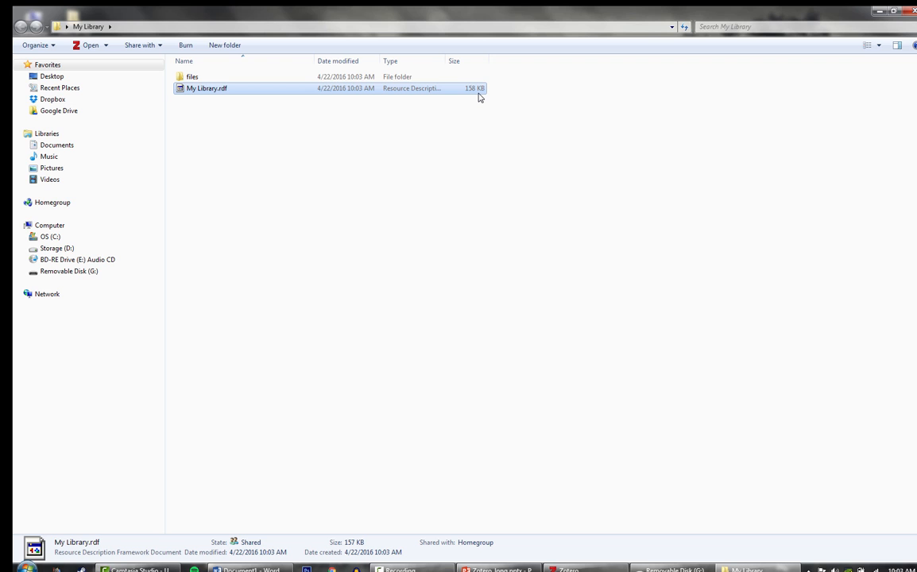
{"action": "double_click", "coordinate": [190, 76]}
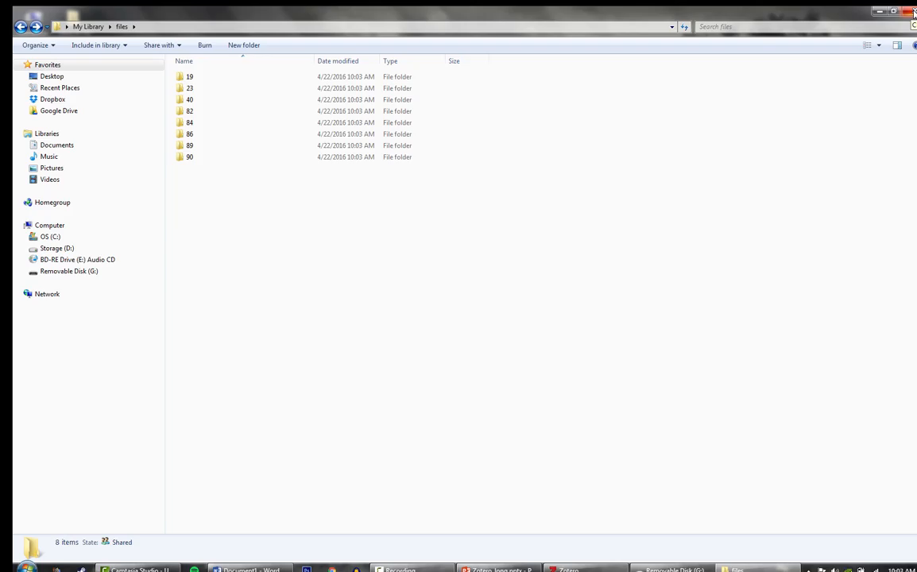
{"action": "left_click", "coordinate": [880, 11]}
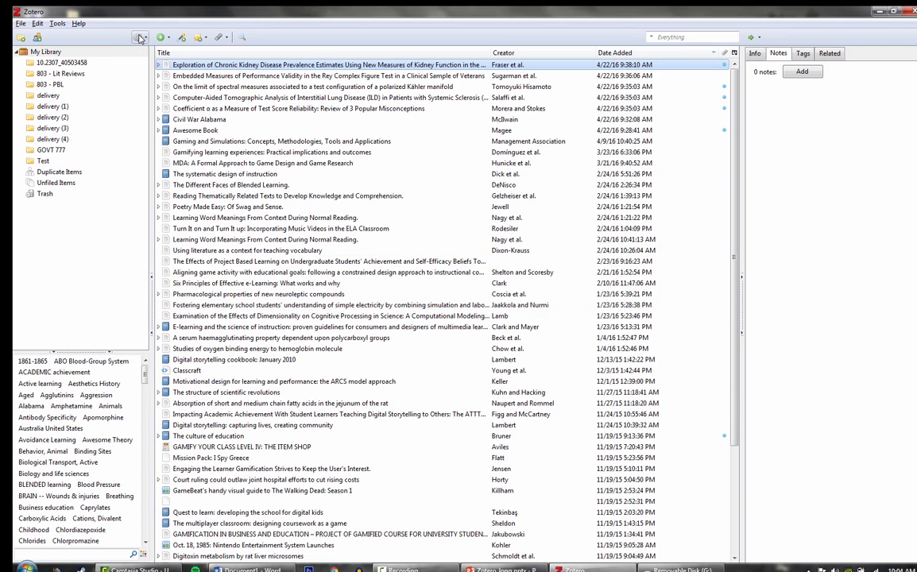
Step: Start Import… from the Actions menu and browse into the Desktop My Library folder
{"action": "left_click", "coordinate": [140, 38]}
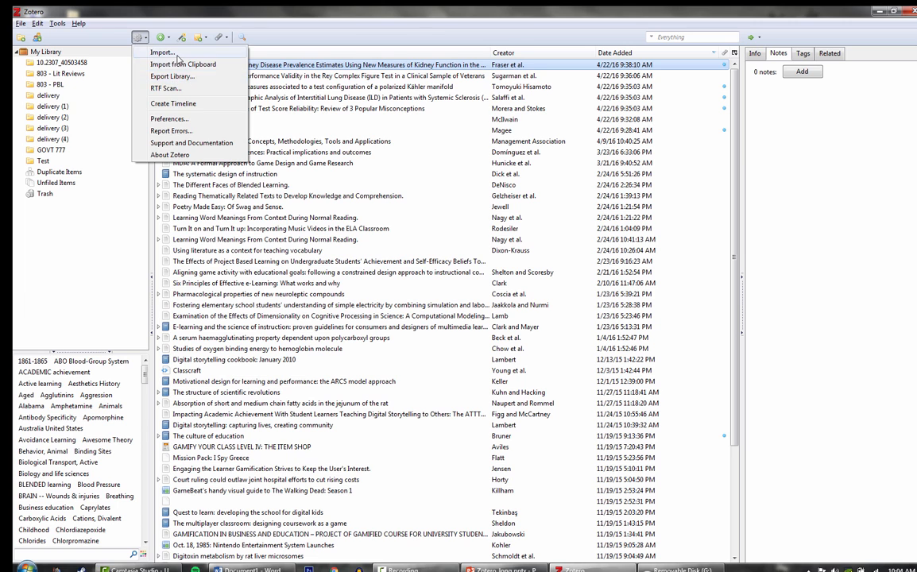
{"action": "left_click", "coordinate": [161, 51]}
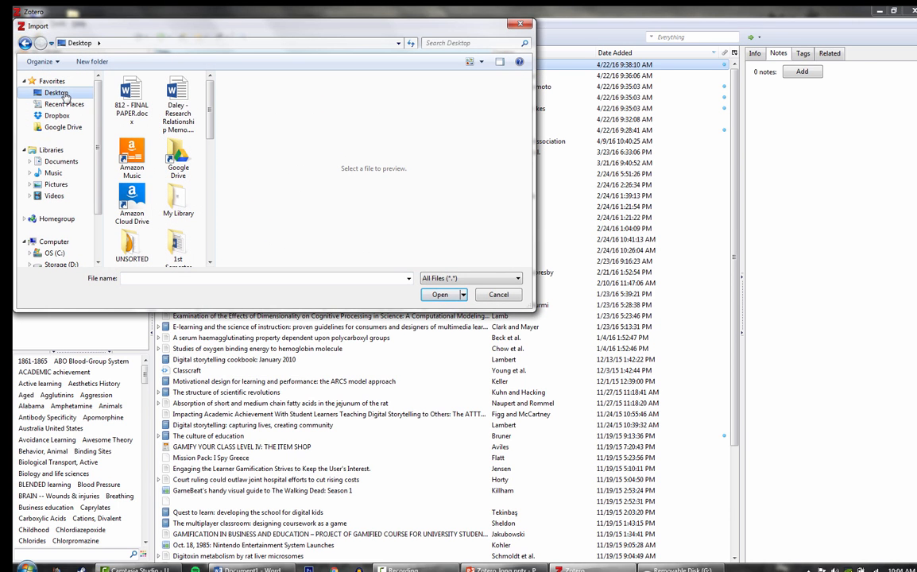
{"action": "left_click", "coordinate": [178, 198]}
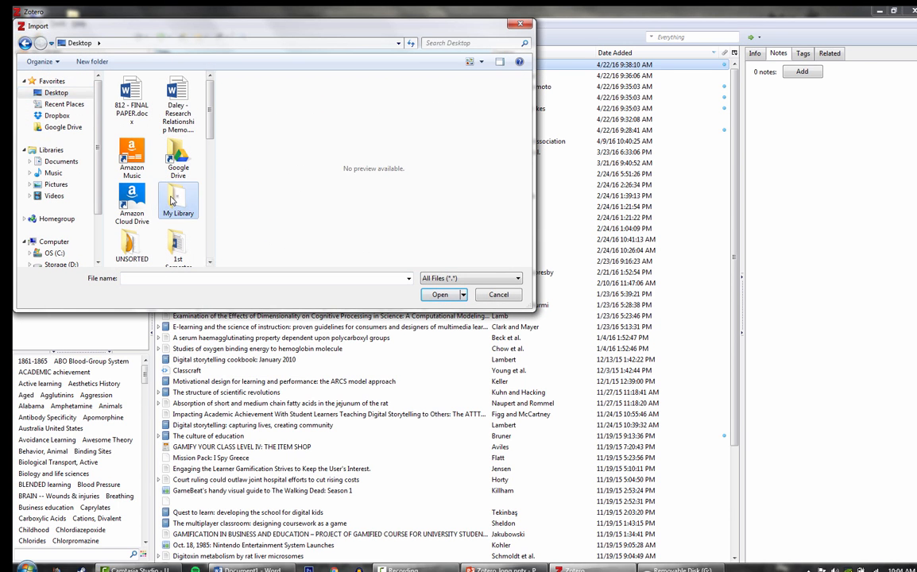
{"action": "double_click", "coordinate": [178, 199]}
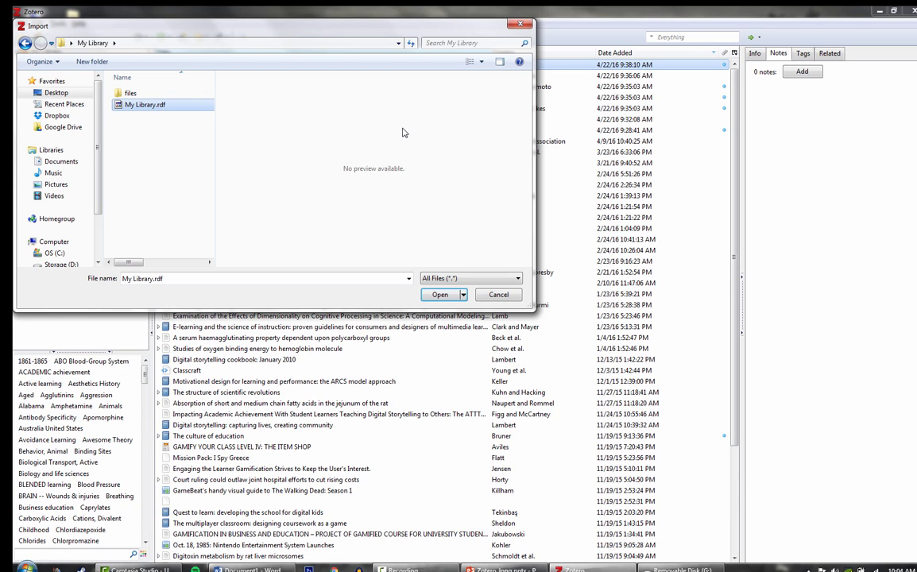